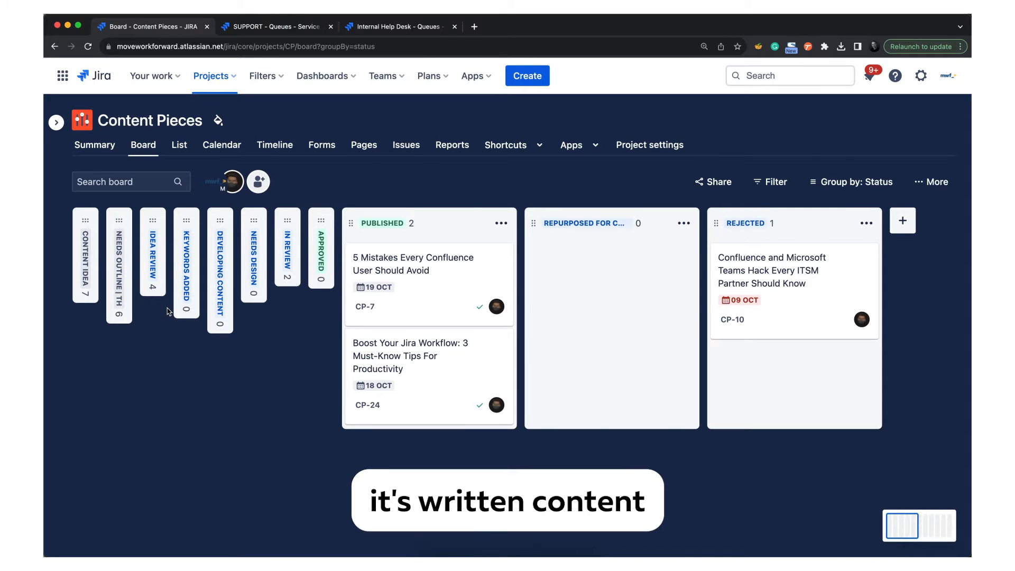
pyautogui.moveTo(154, 375)
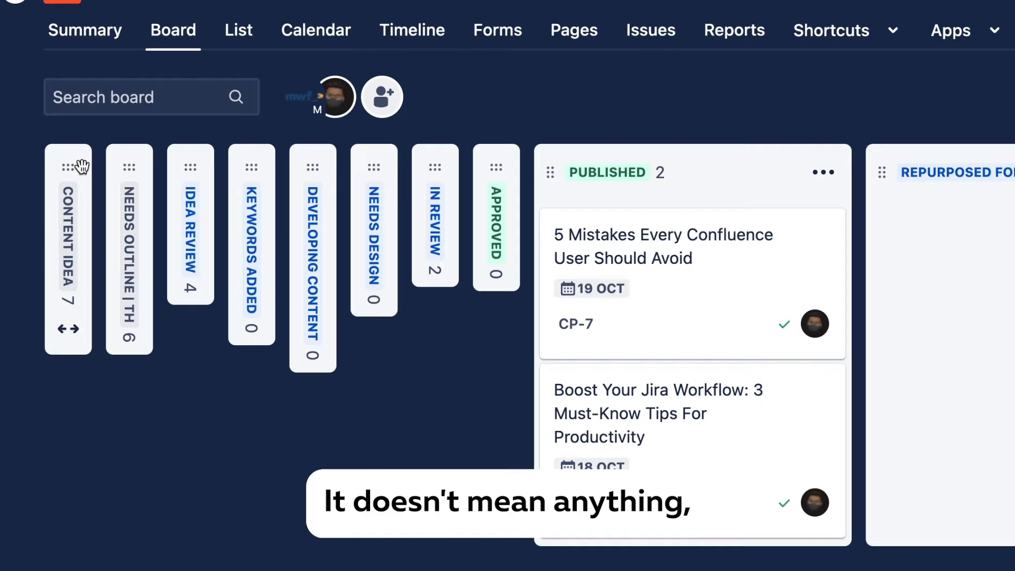
pyautogui.moveTo(141, 306)
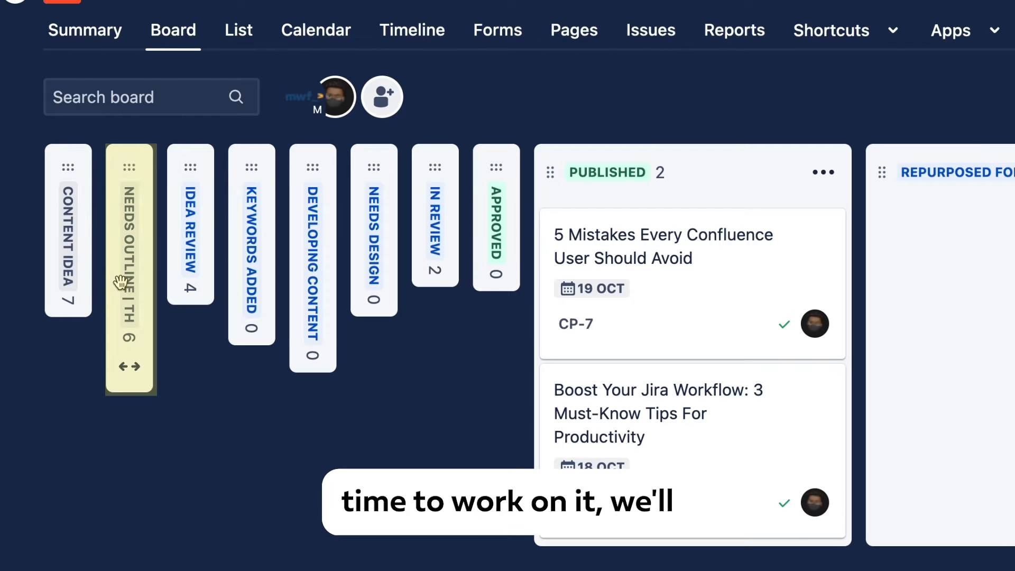
# Expand the Needs Outline column to view its cards, then collapse it again
pyautogui.click(130, 268)
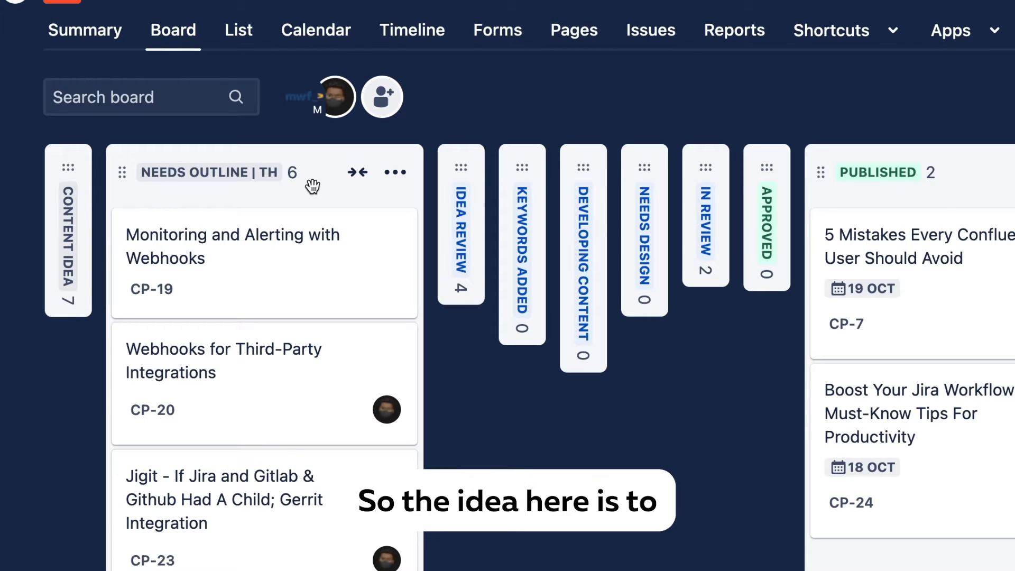
pyautogui.moveTo(253, 223)
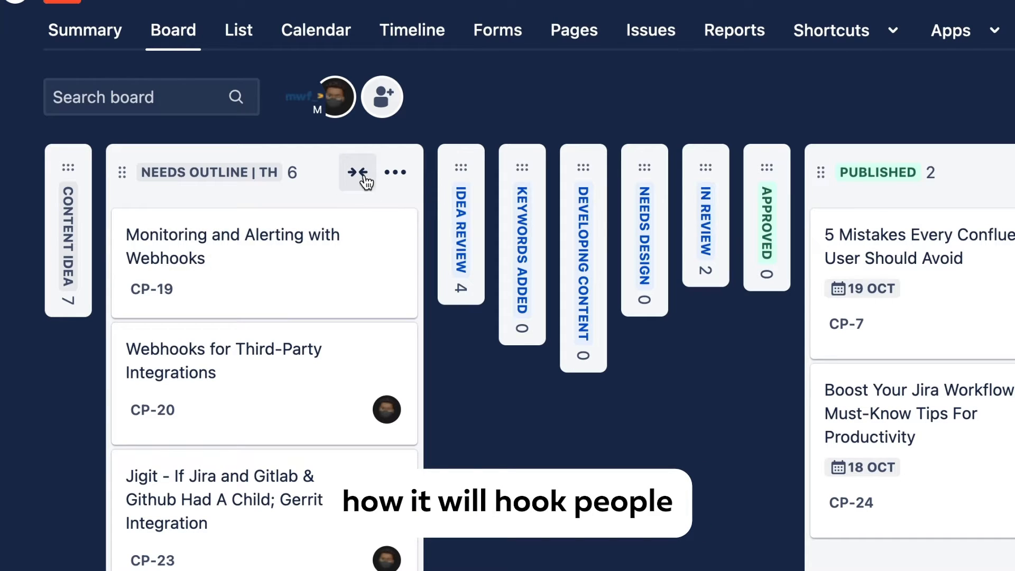
pyautogui.click(357, 172)
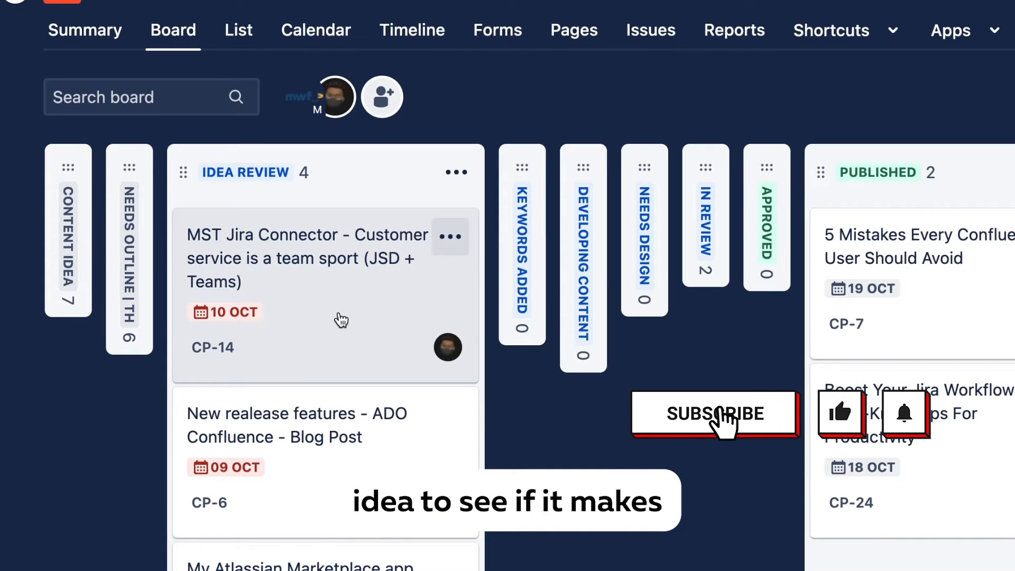
# Expand the Idea Review column to view its four cards, then collapse it again
pyautogui.click(715, 413)
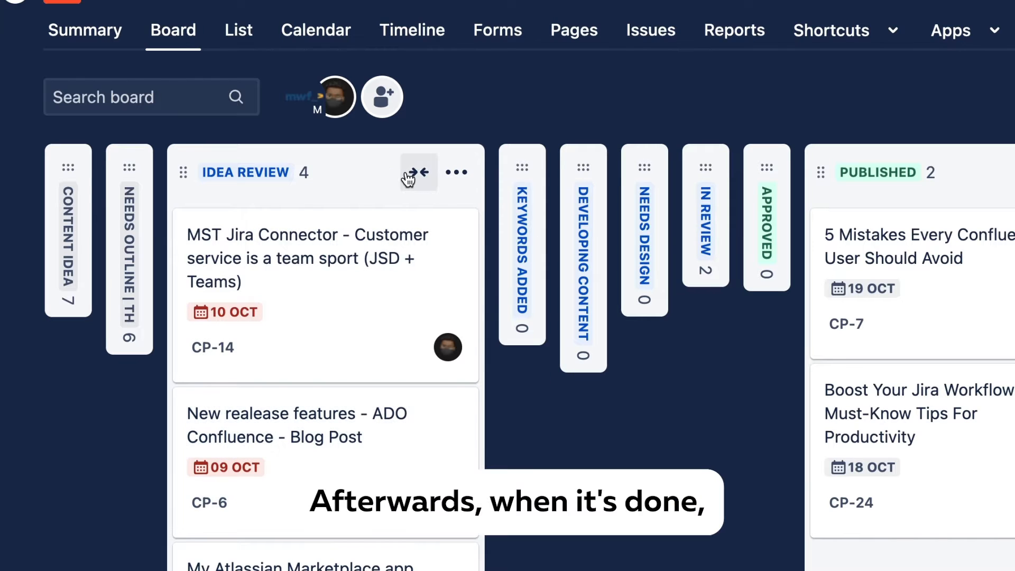
pyautogui.click(409, 173)
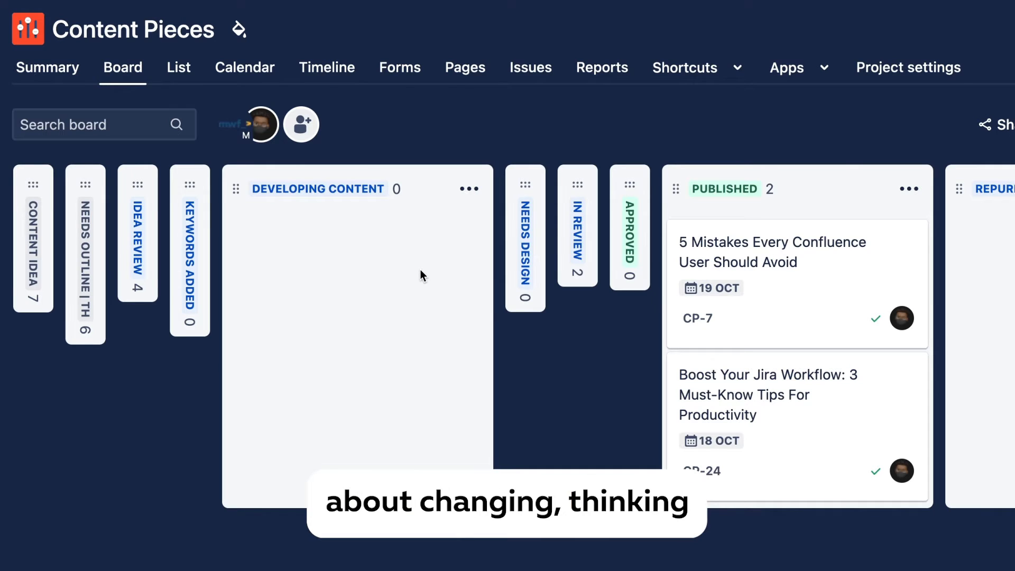
pyautogui.moveTo(565, 379)
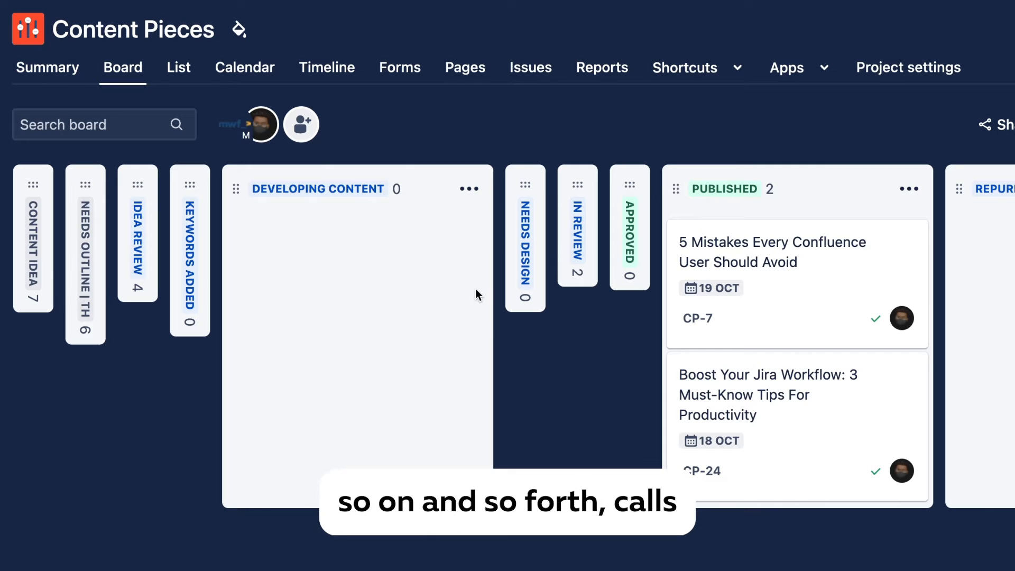
pyautogui.moveTo(470, 245)
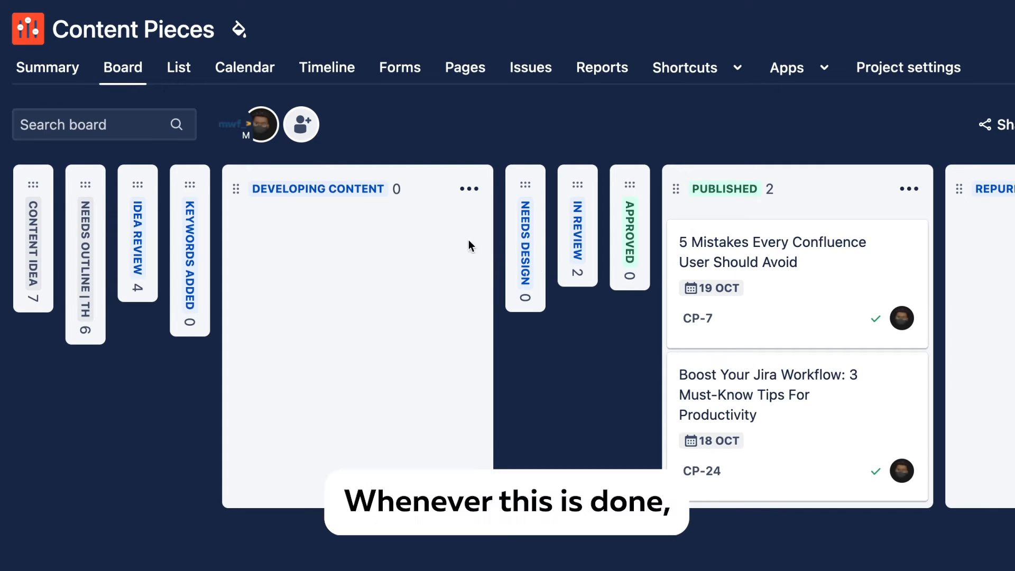
pyautogui.moveTo(525, 270)
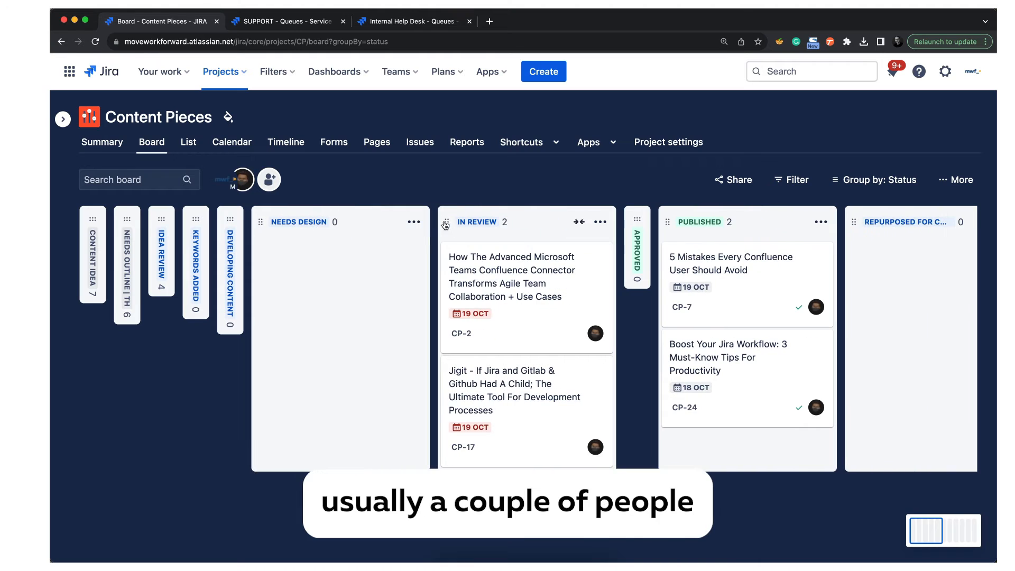
# Scroll the board right to bring the Rejected column into view
pyautogui.hscroll(3)
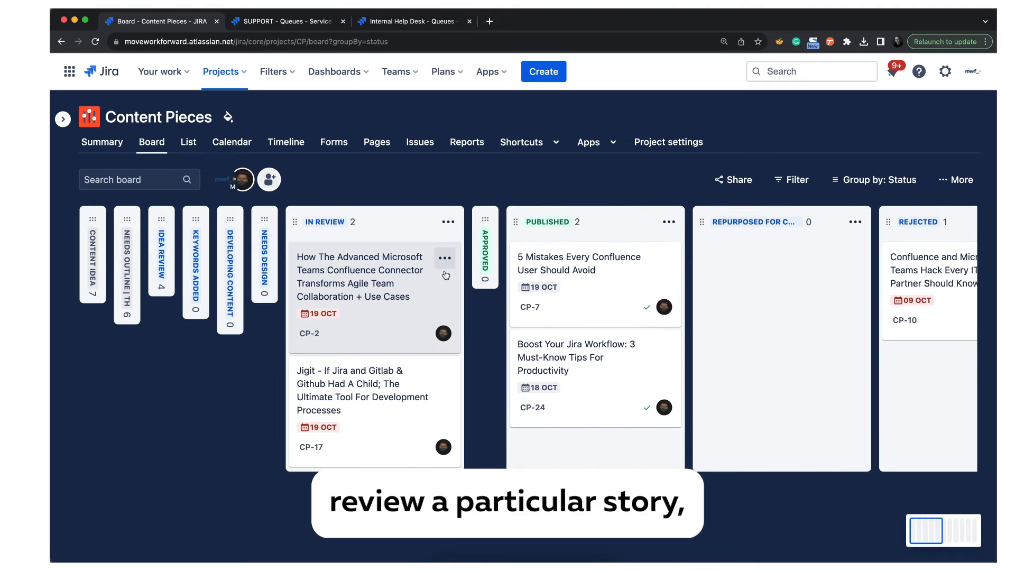
pyautogui.moveTo(397, 423)
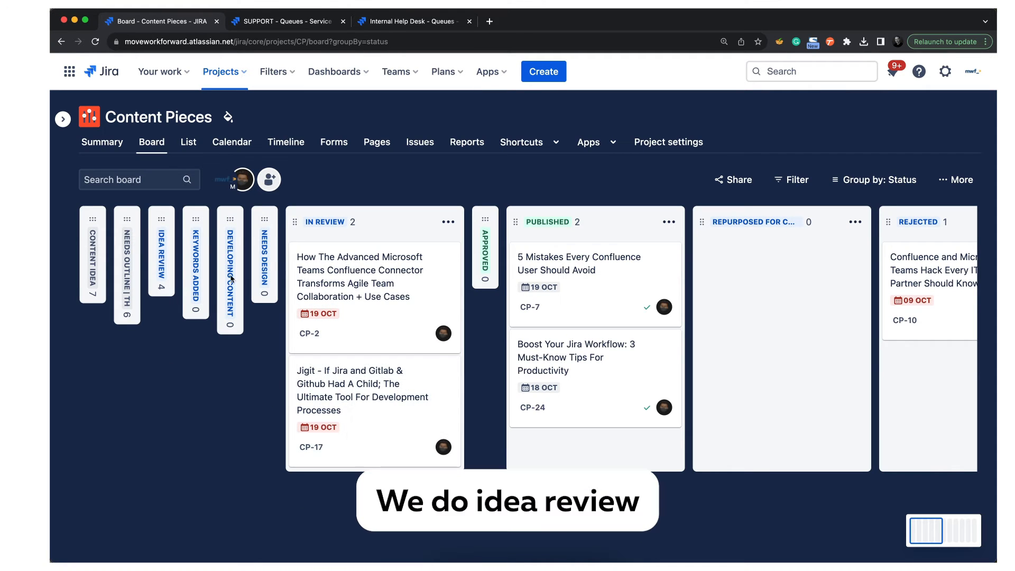
pyautogui.moveTo(122, 264)
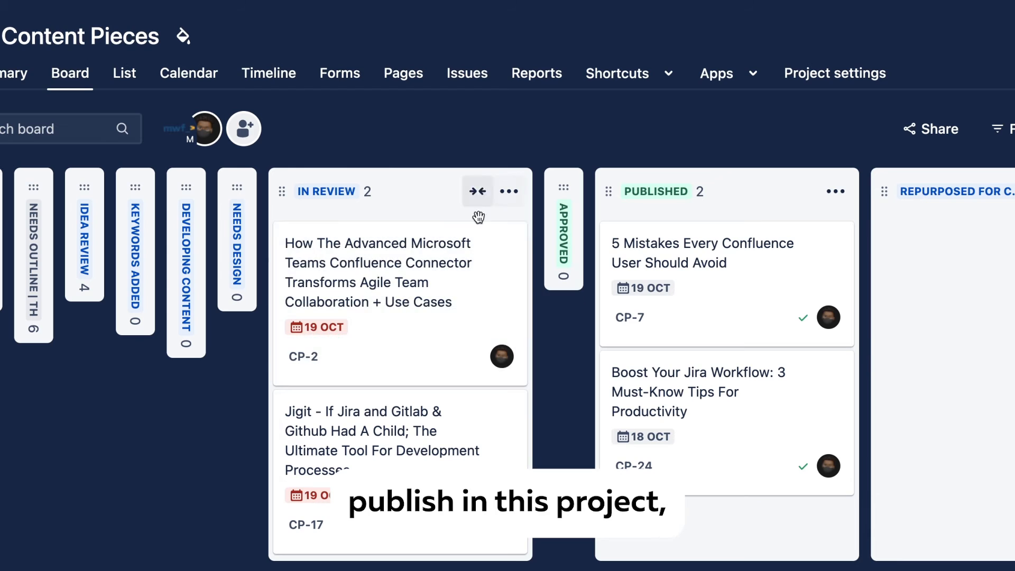
pyautogui.moveTo(562, 288)
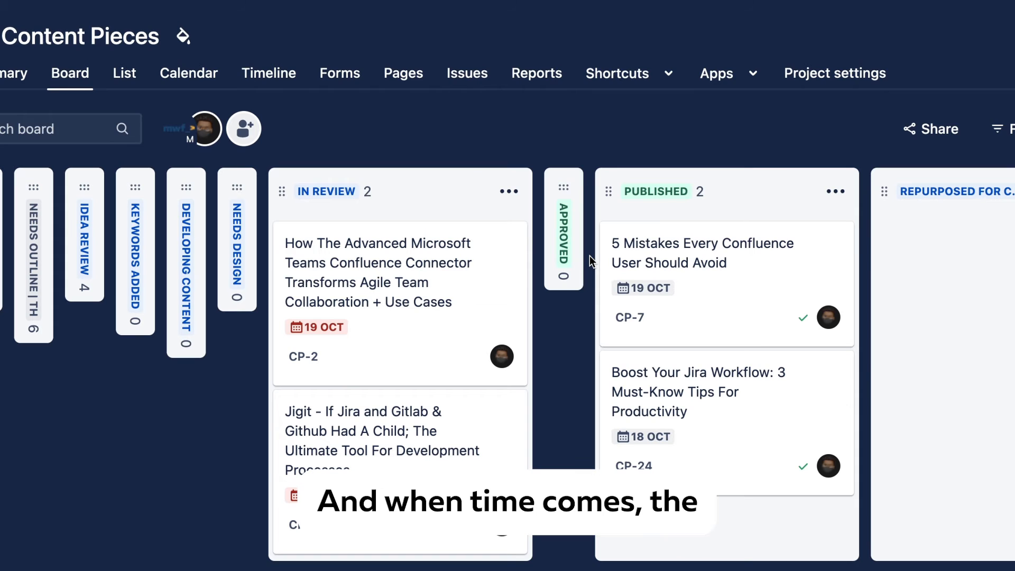
pyautogui.moveTo(750, 291)
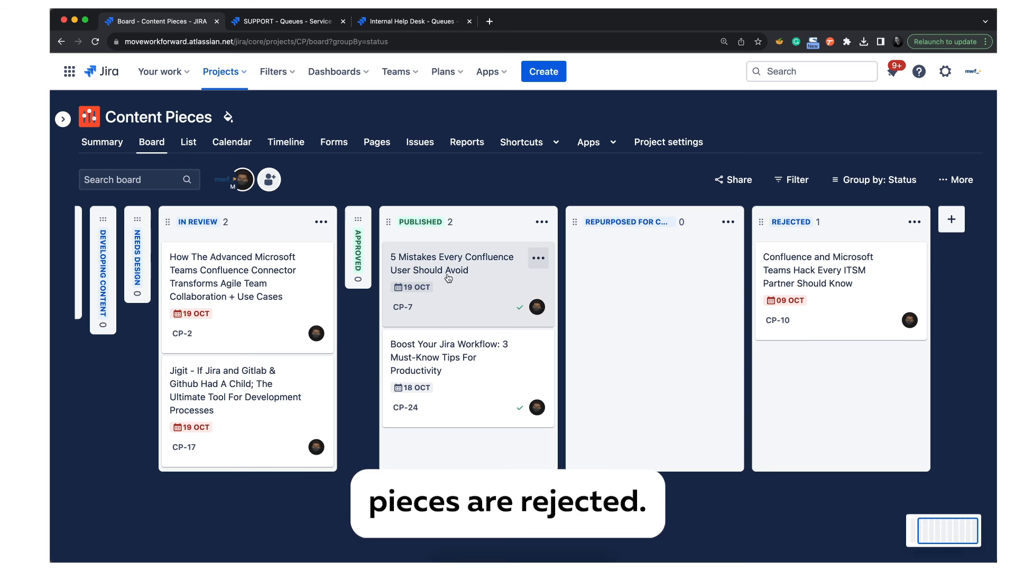
pyautogui.moveTo(877, 261)
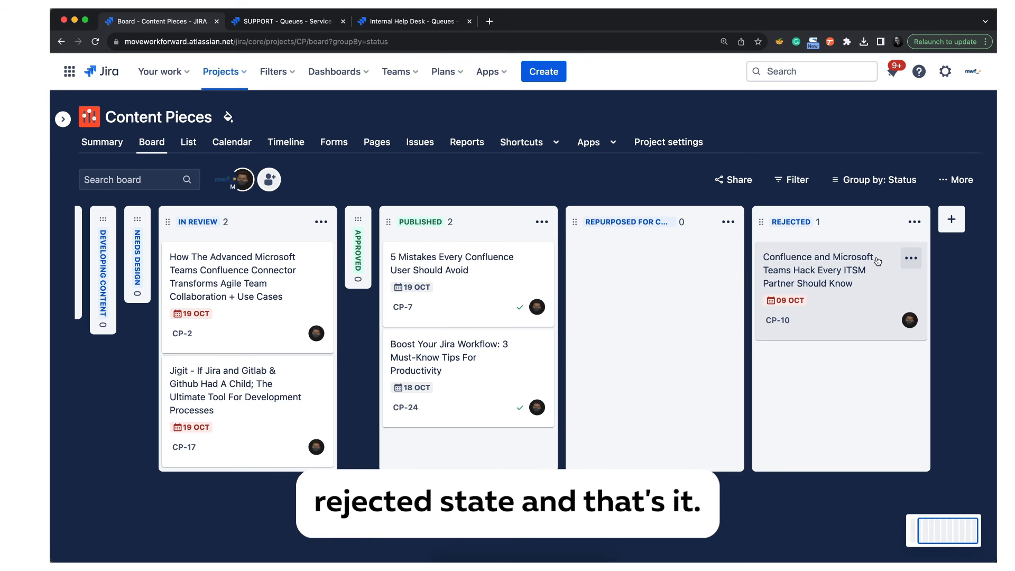
# Scroll the board back left and collapse the Rejected column to a narrow strip
pyautogui.hscroll(-3)
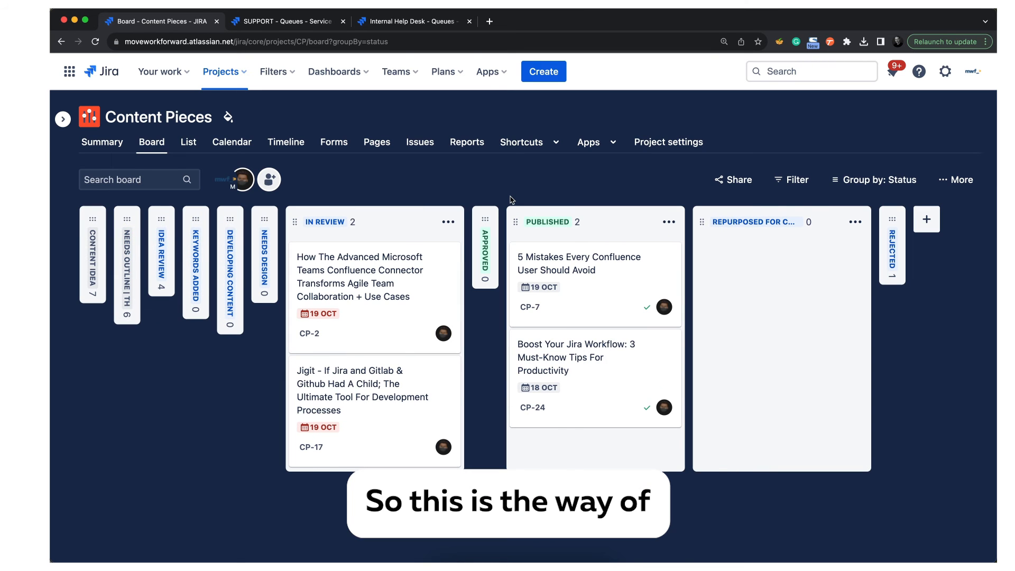
pyautogui.moveTo(424, 220)
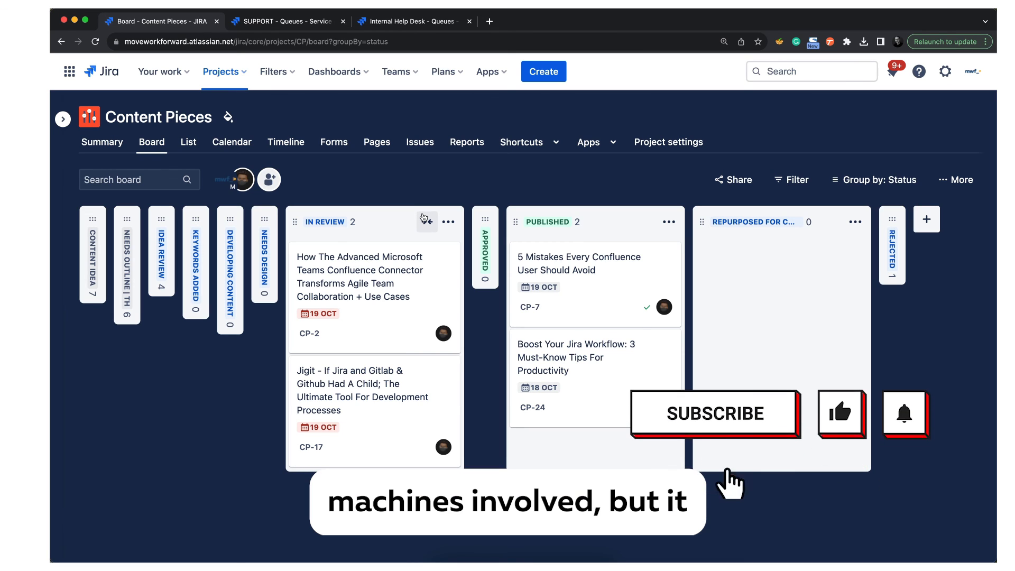
pyautogui.click(715, 413)
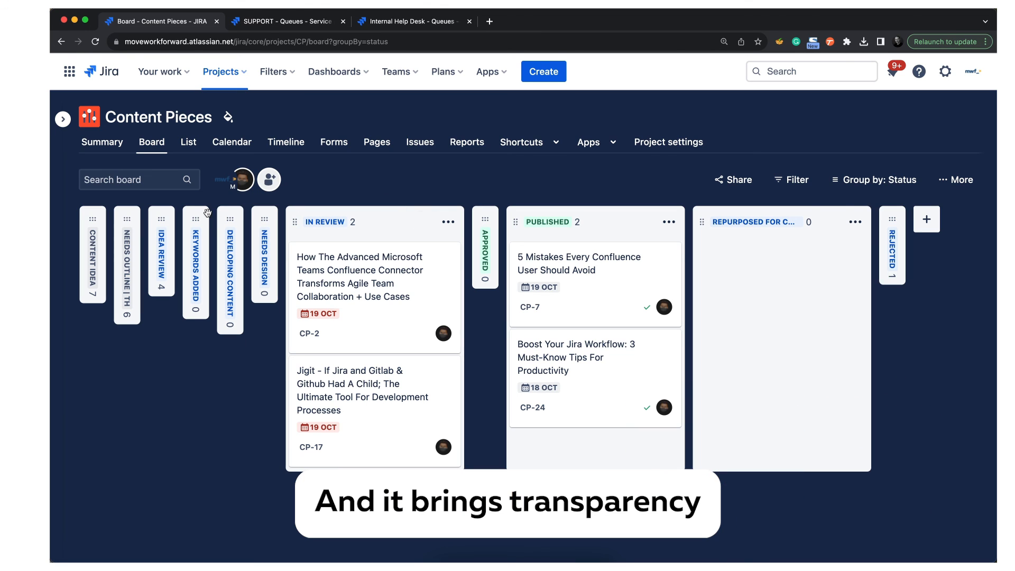
pyautogui.moveTo(339, 309)
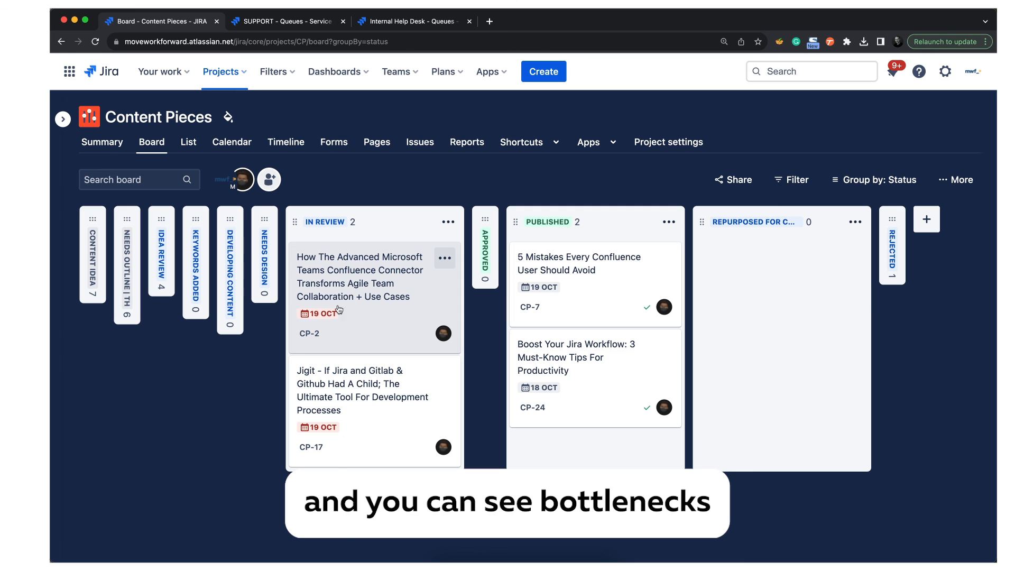
pyautogui.moveTo(127, 216)
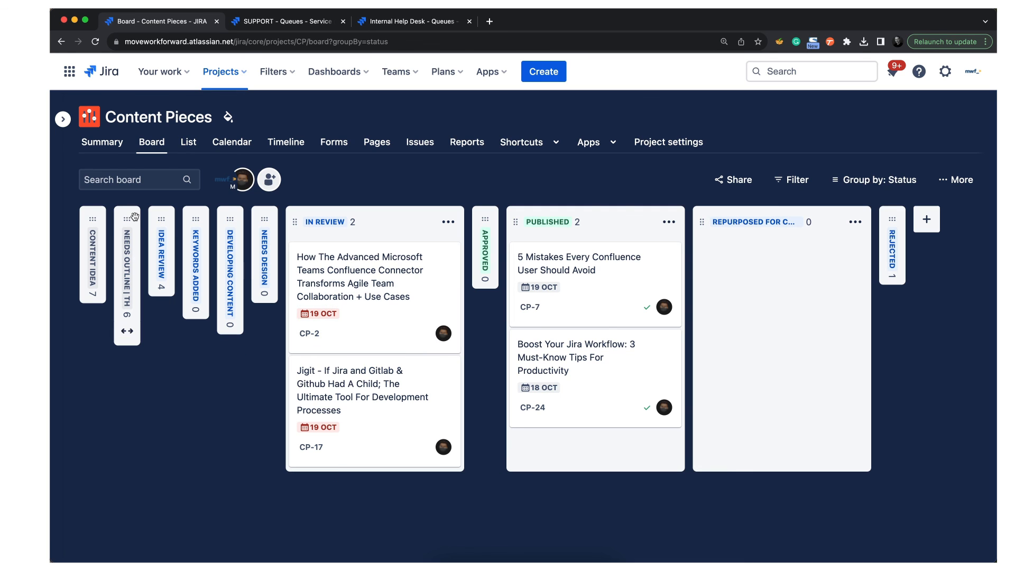